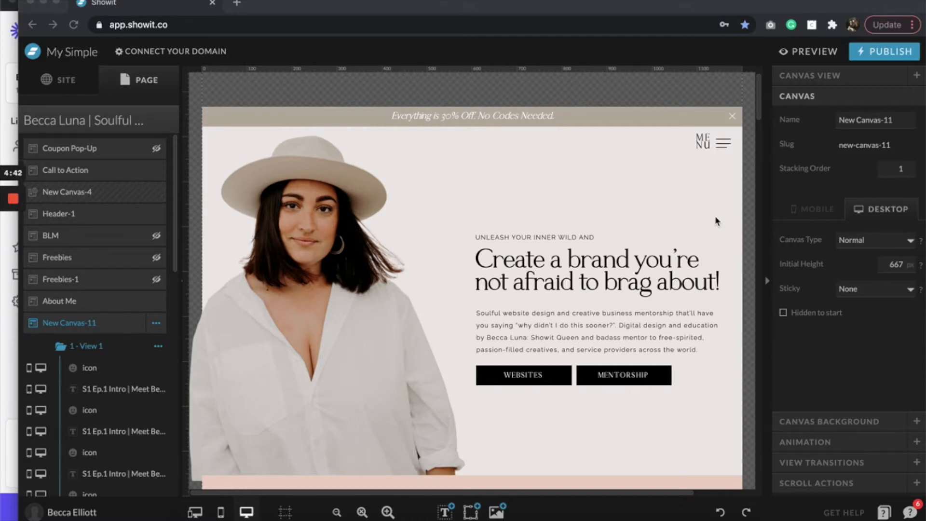
# - Compare the About Me paragraph and podcast title styles to restyle the heading in Afrah 26
pyautogui.scroll(-3)
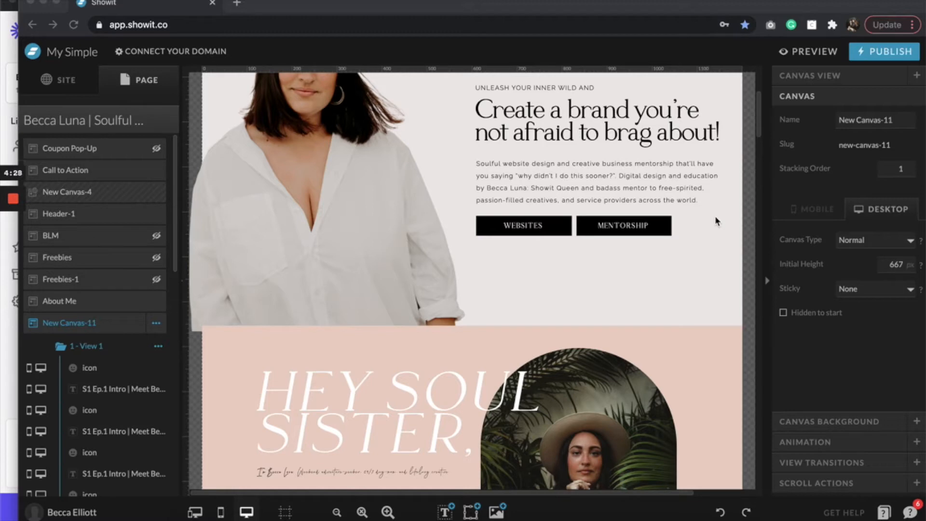
pyautogui.scroll(-3)
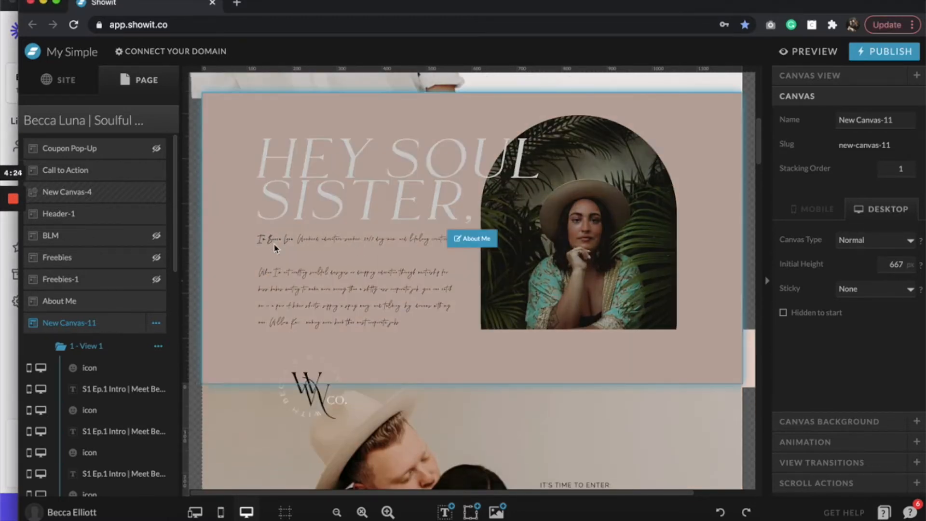
pyautogui.click(354, 281)
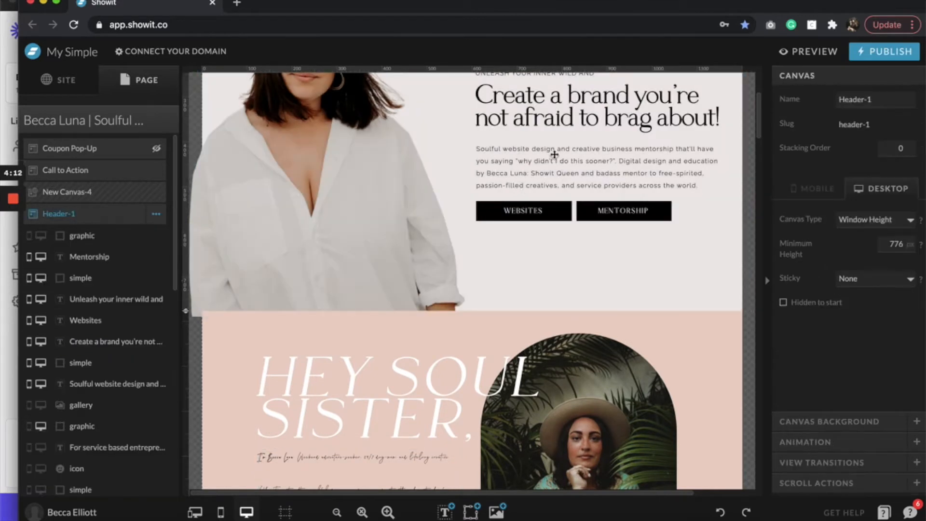
pyautogui.click(597, 166)
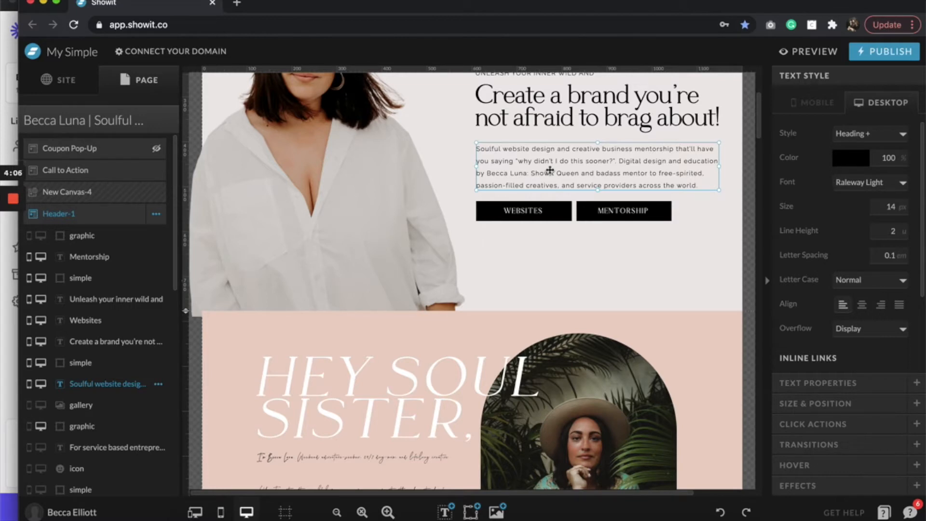
pyautogui.scroll(-3)
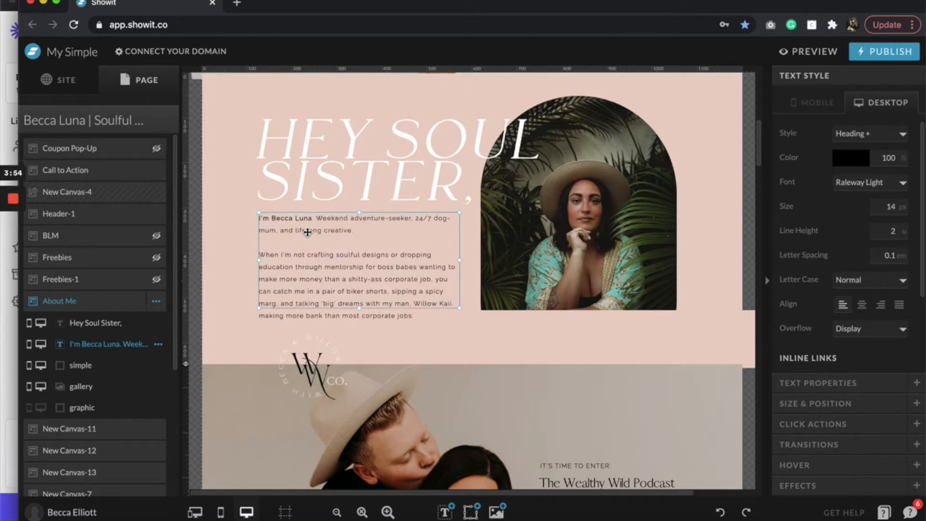
pyautogui.moveTo(862, 190)
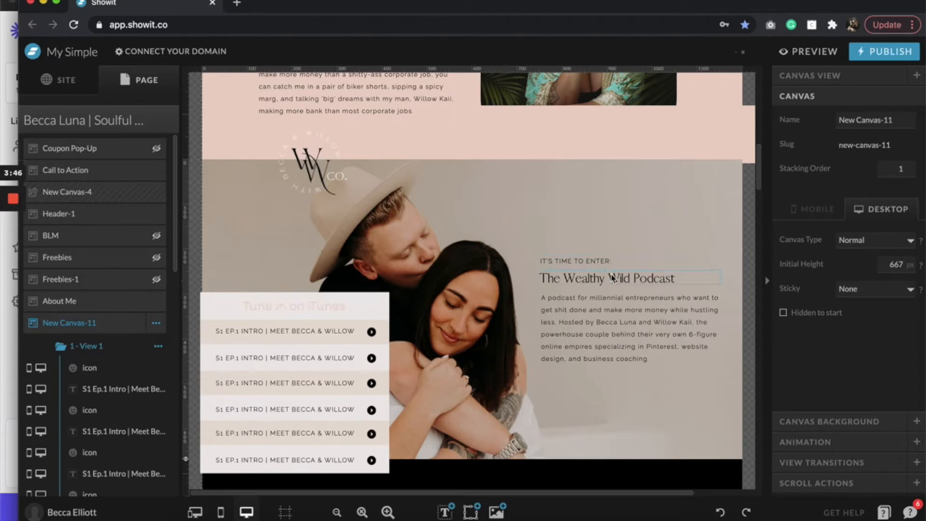
pyautogui.click(606, 278)
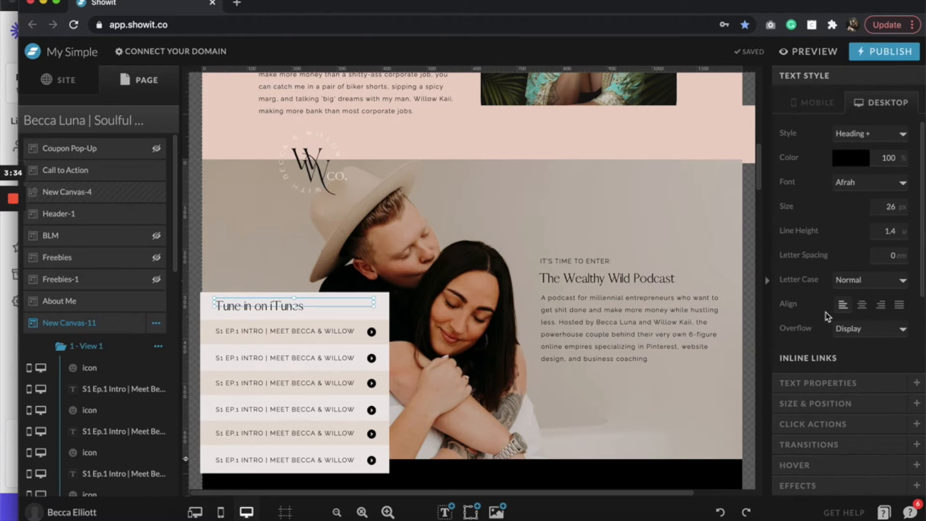
# - Center the Tune in on iTunes heading, then test fonts like Chloe on episode titles
pyautogui.click(861, 305)
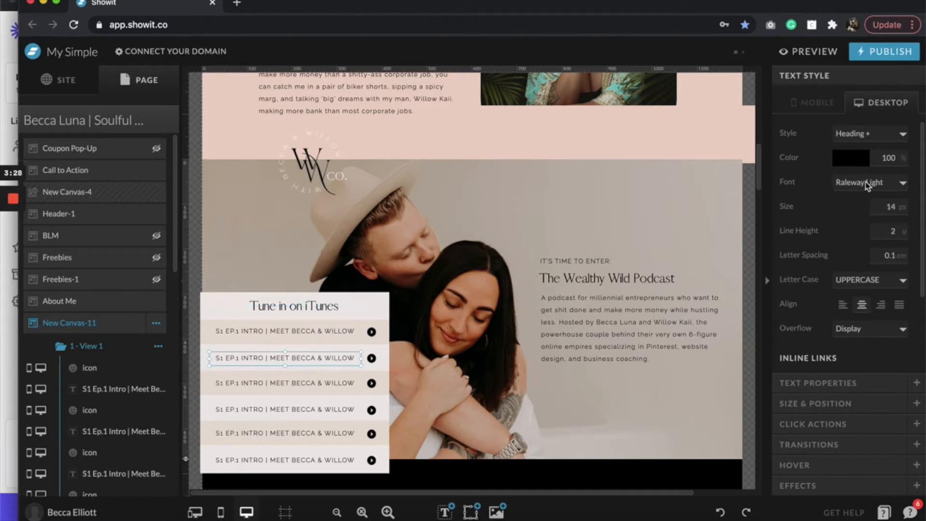
pyautogui.click(865, 182)
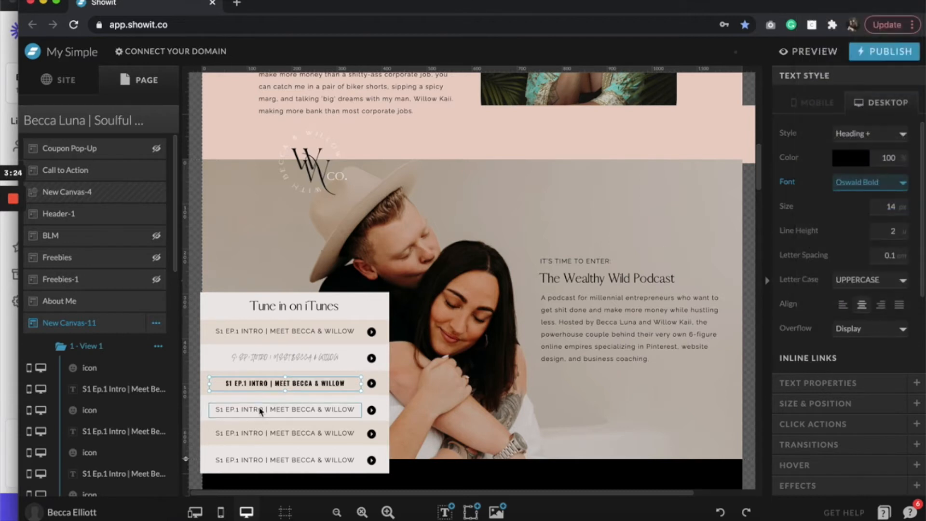
pyautogui.click(868, 182)
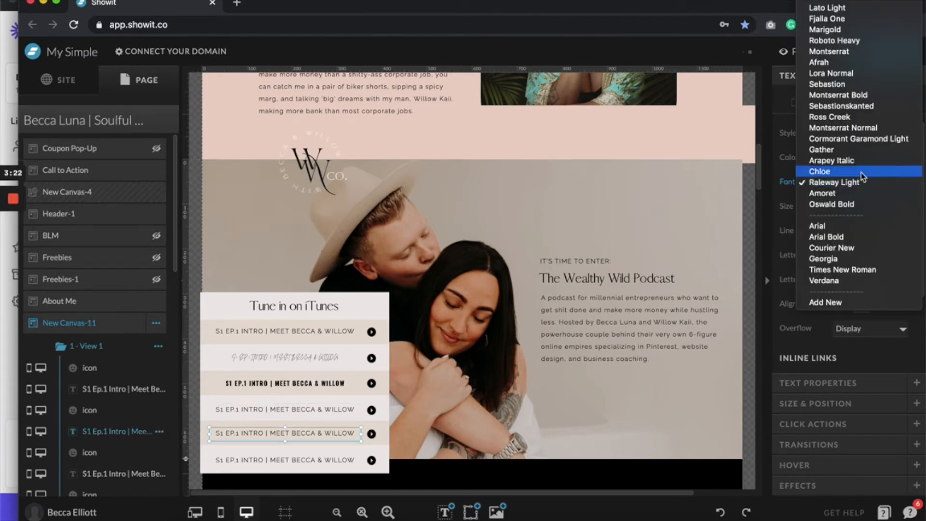
pyautogui.click(834, 171)
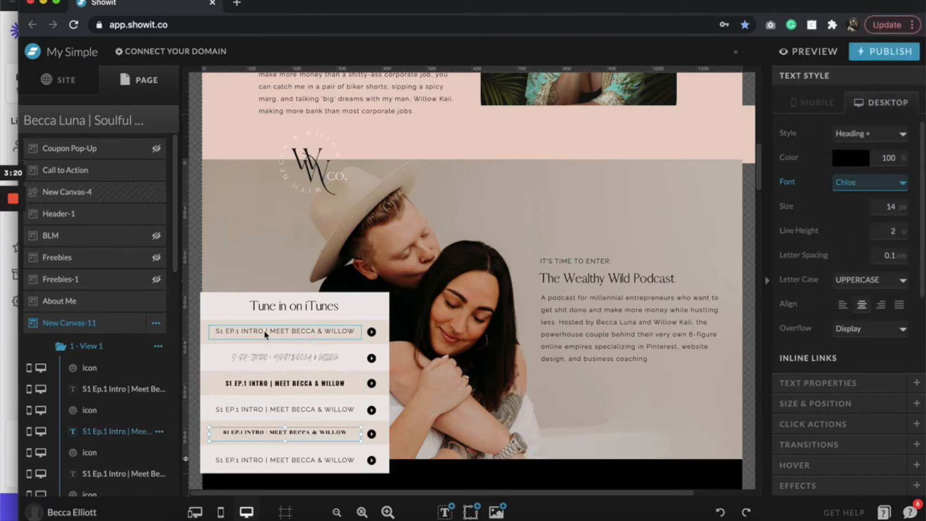
pyautogui.moveTo(285, 335)
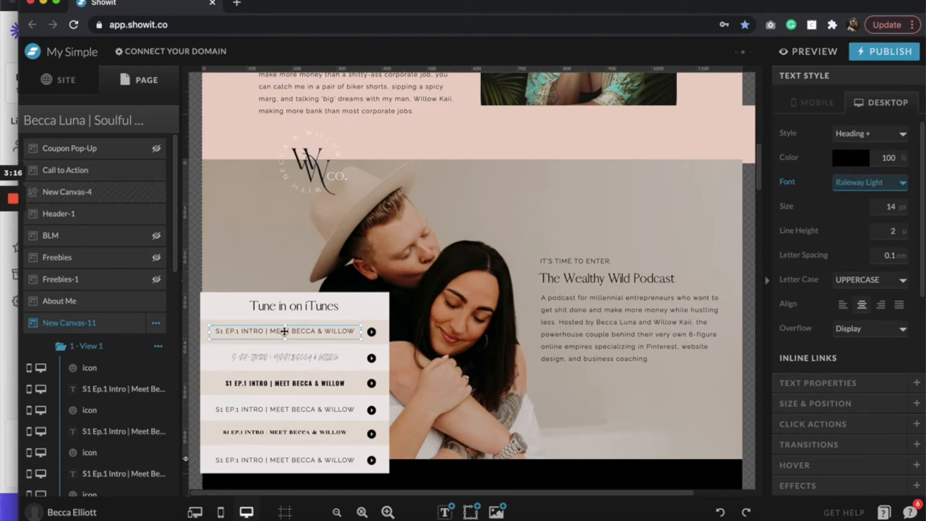
pyautogui.click(295, 358)
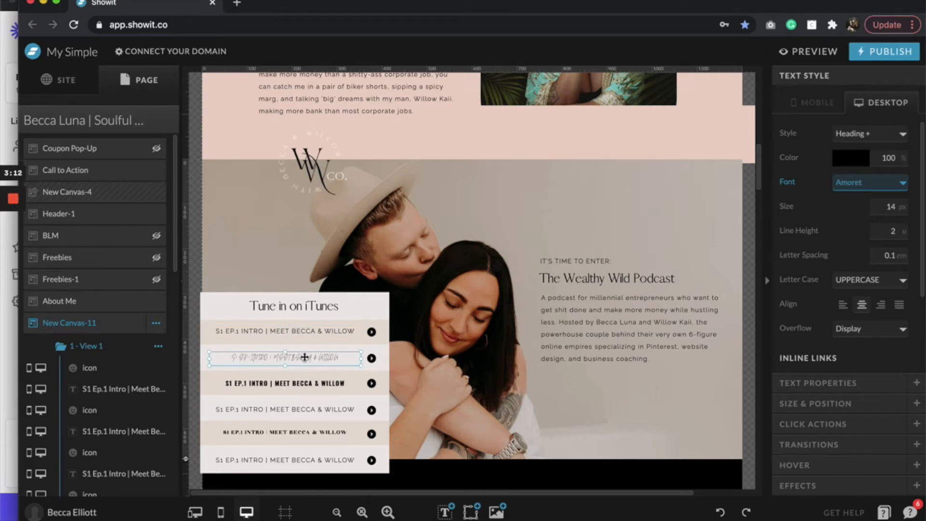
pyautogui.click(285, 383)
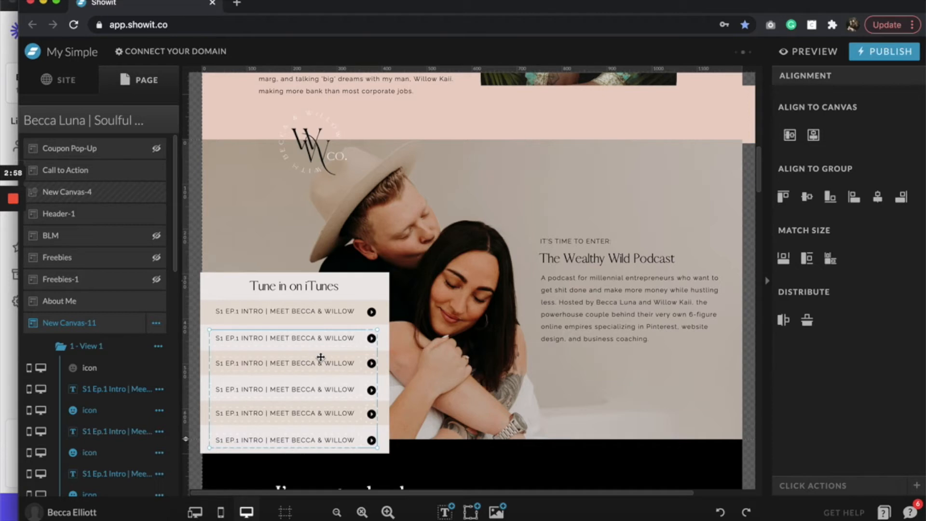
# - Select Header-1, show mobile and desktop side by side, and open Mobile Layout Assistance
pyautogui.click(58, 213)
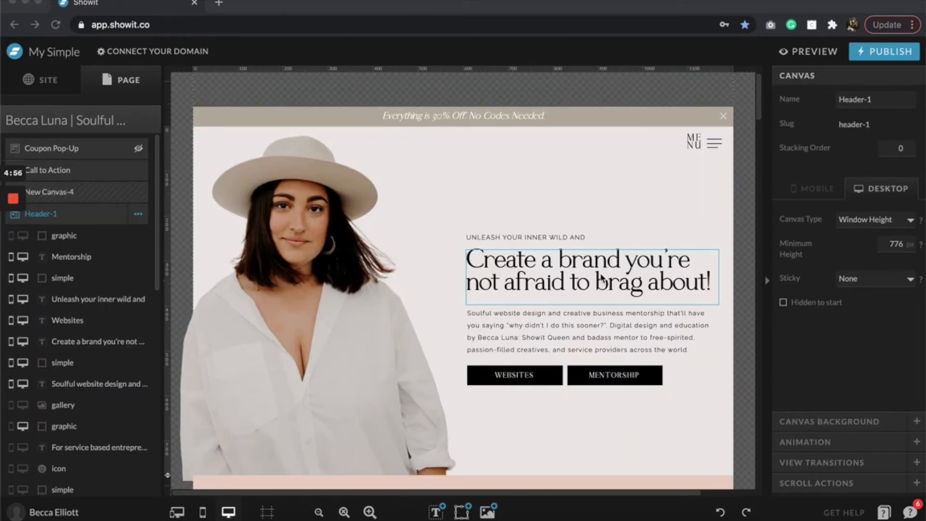
pyautogui.click(202, 512)
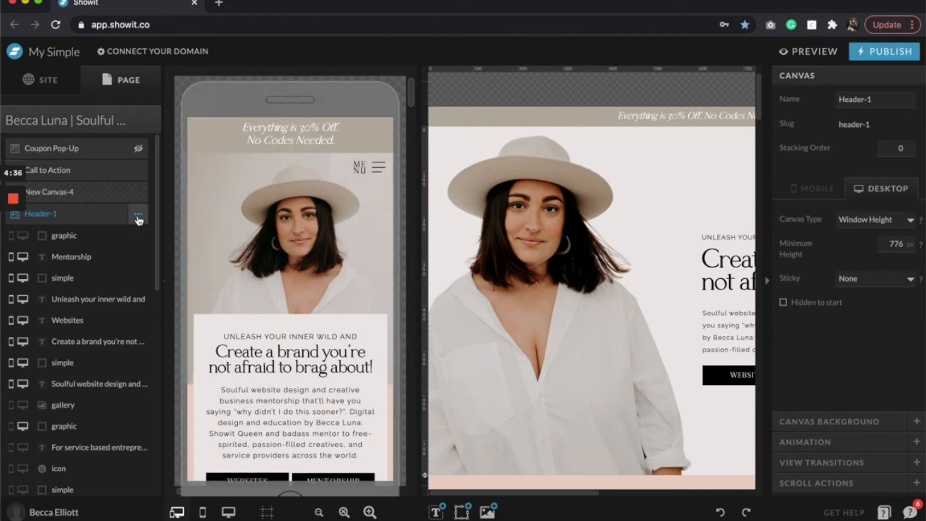
pyautogui.moveTo(130, 224)
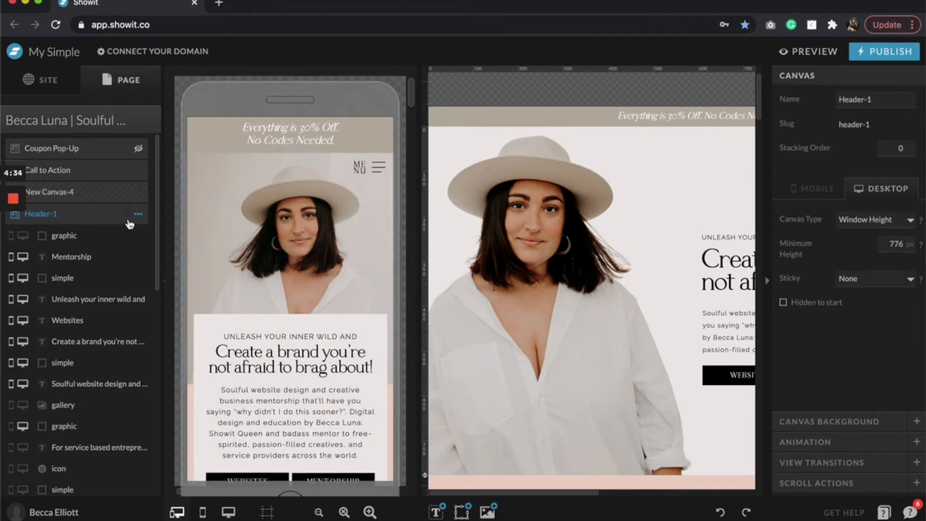
pyautogui.click(137, 214)
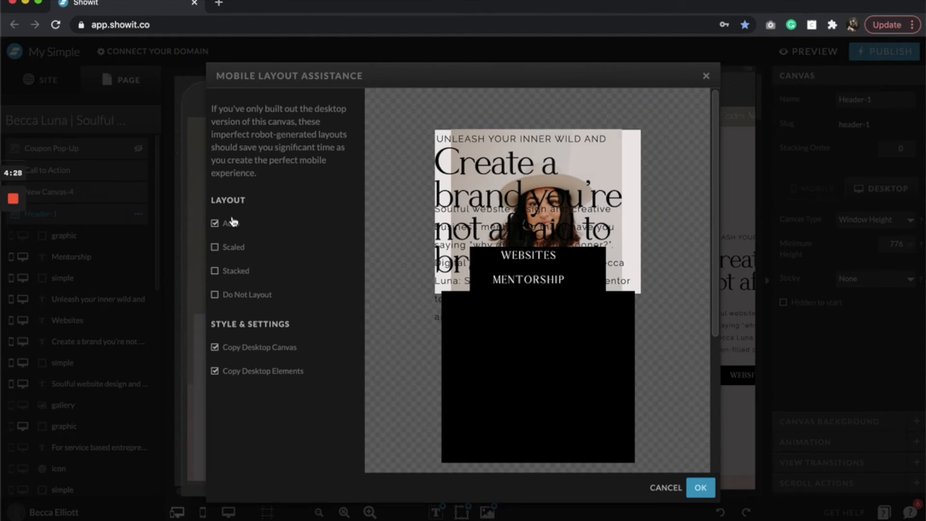
# - Tick Scaled layout, keeping Copy Desktop Canvas and Copy Desktop Elements checked
pyautogui.click(215, 247)
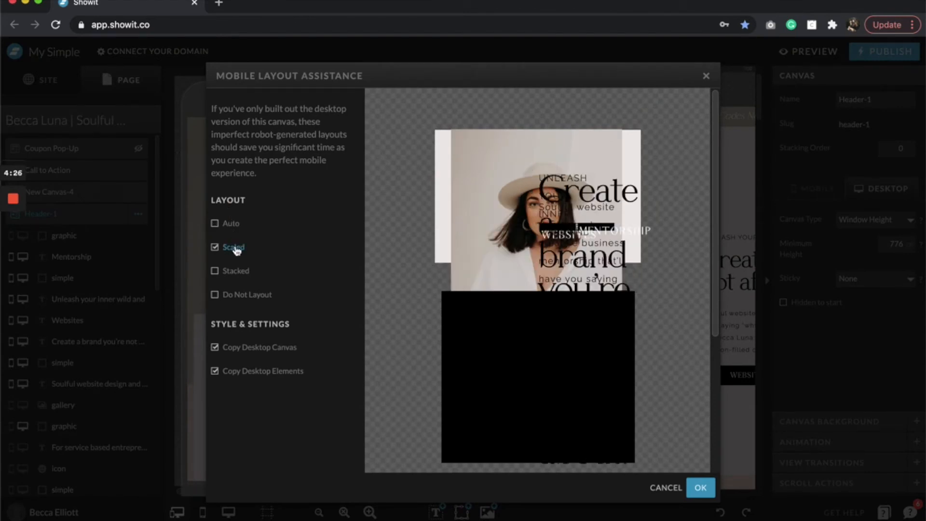
pyautogui.moveTo(712, 131)
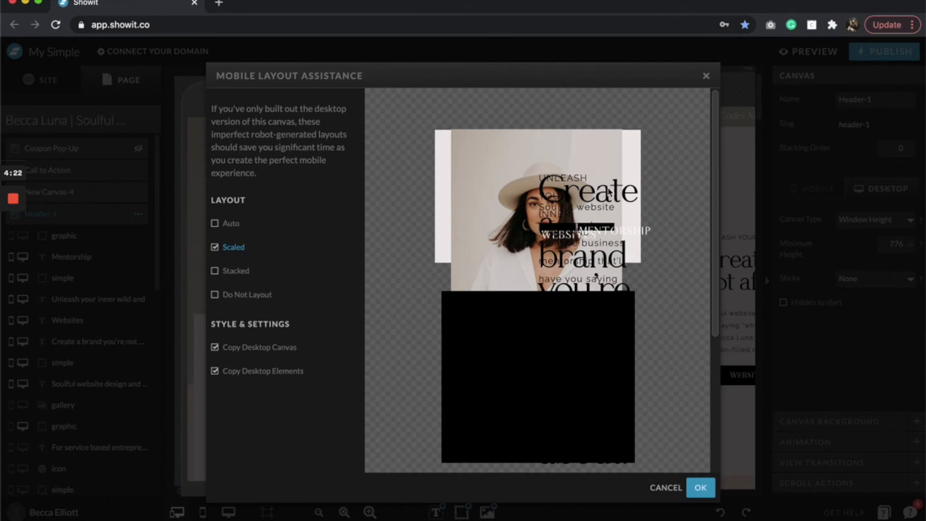
pyautogui.moveTo(568, 190)
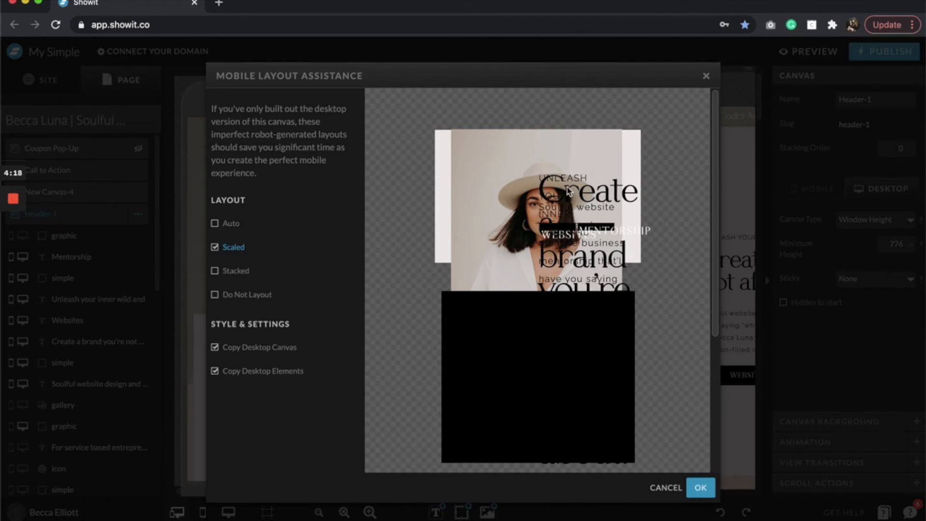
pyautogui.moveTo(500, 294)
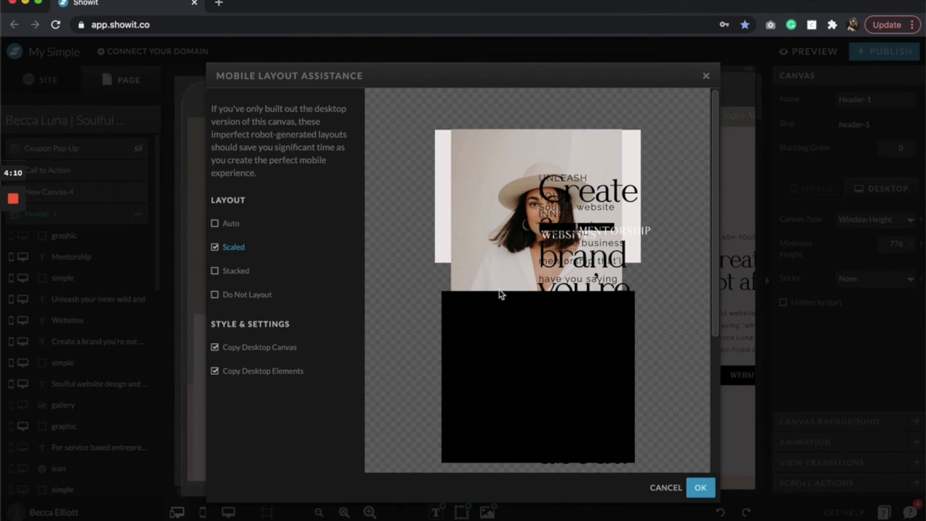
pyautogui.moveTo(601, 187)
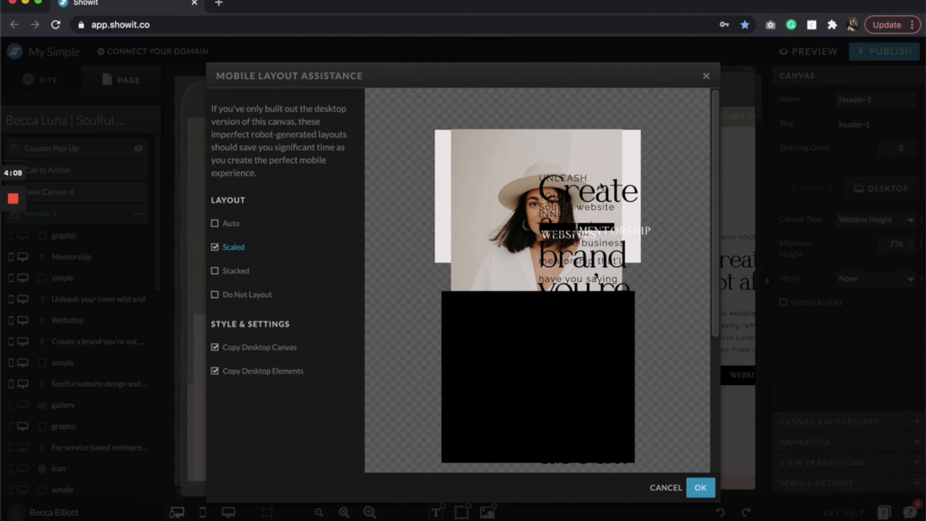
# - Confirm the scaled mobile layout for Header-1 with OK
pyautogui.click(699, 487)
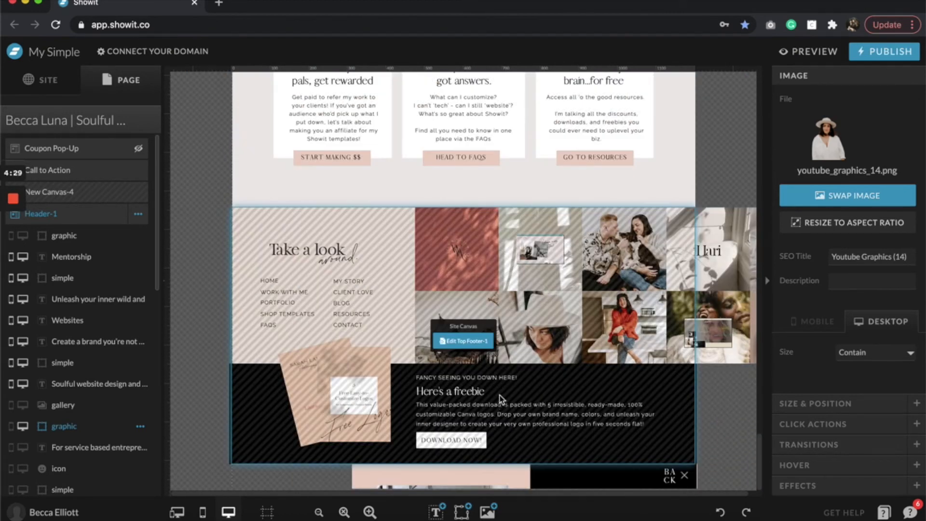
pyautogui.moveTo(499, 381)
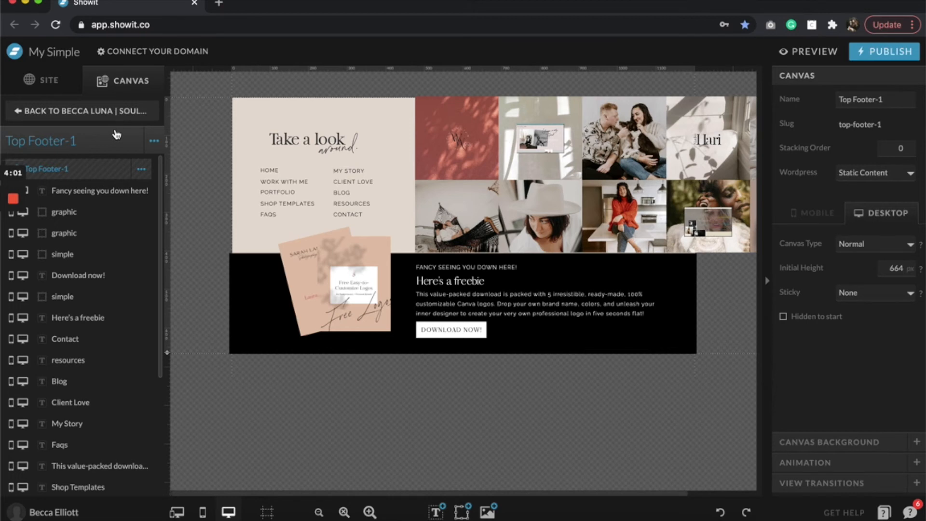
# - Return to the homepage and choose Select New Blog Template under the Site tab's Blog Templates
pyautogui.click(81, 111)
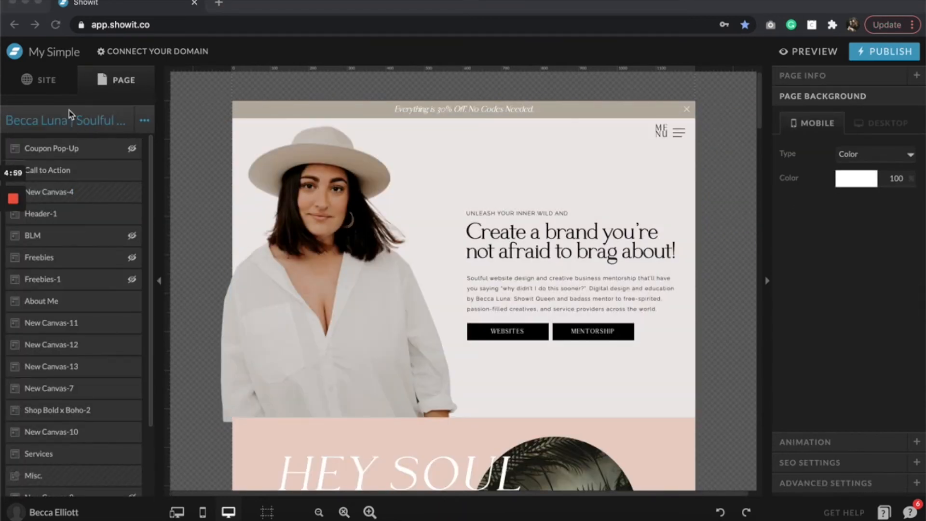
pyautogui.click(47, 80)
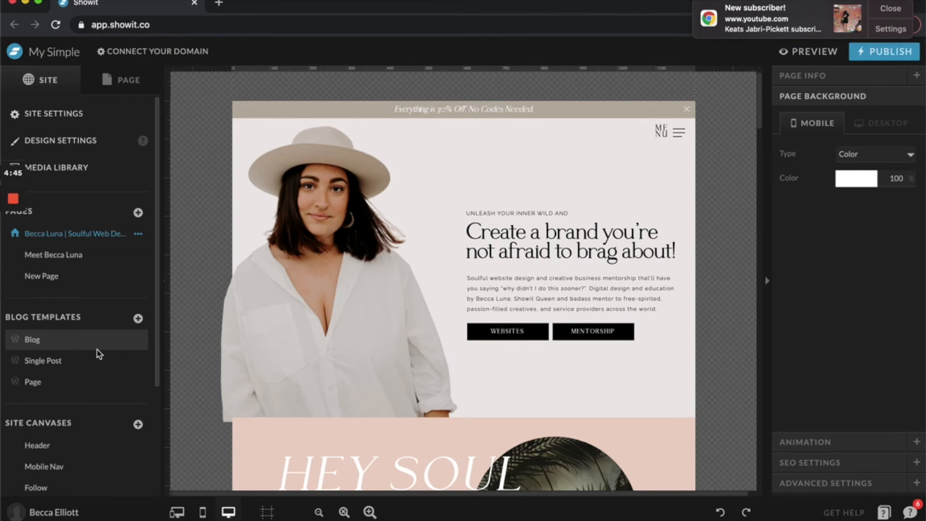
pyautogui.click(138, 317)
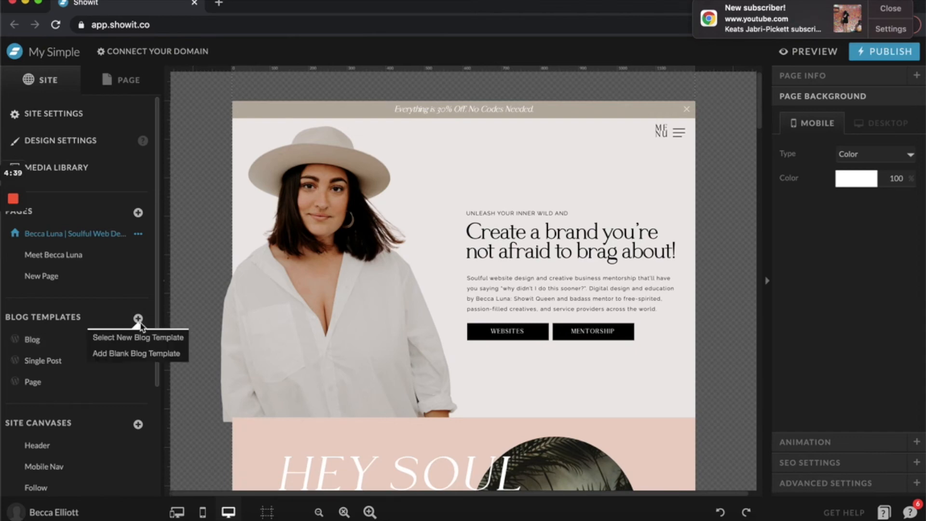
pyautogui.click(137, 337)
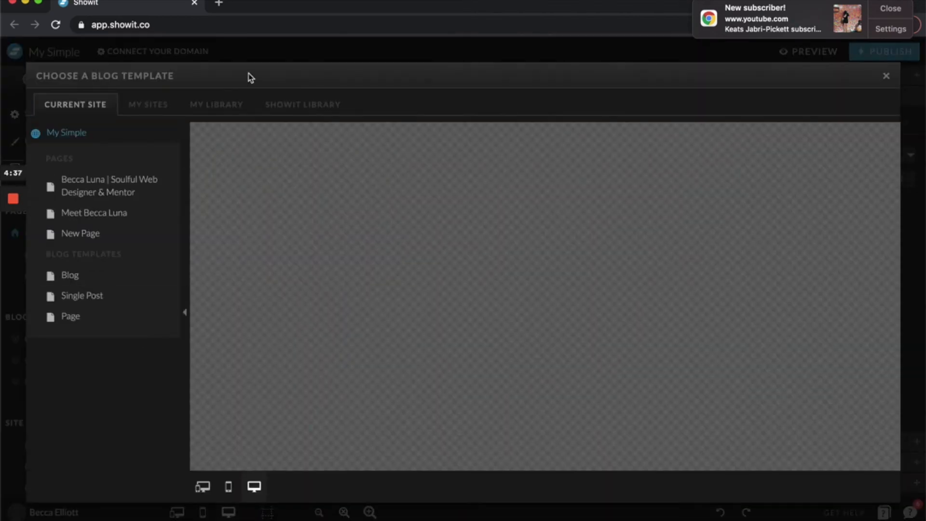
# - Preview the Napoli By Kaleigh Turner Creative Blog template from the Showit Library
pyautogui.click(303, 104)
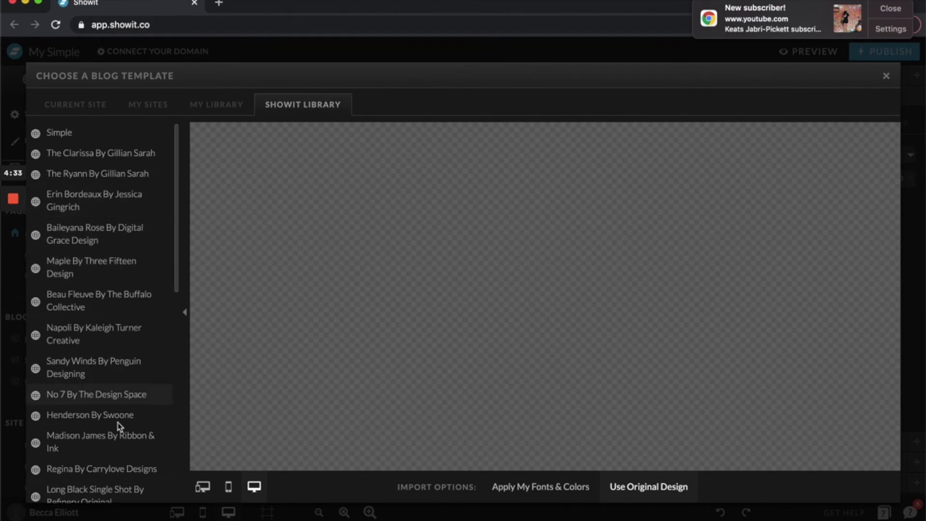
pyautogui.scroll(-3)
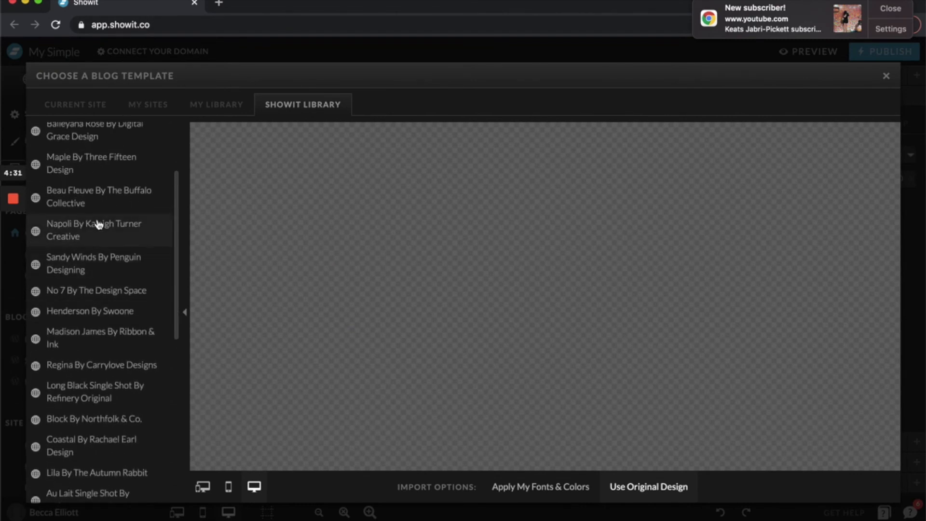
pyautogui.click(94, 229)
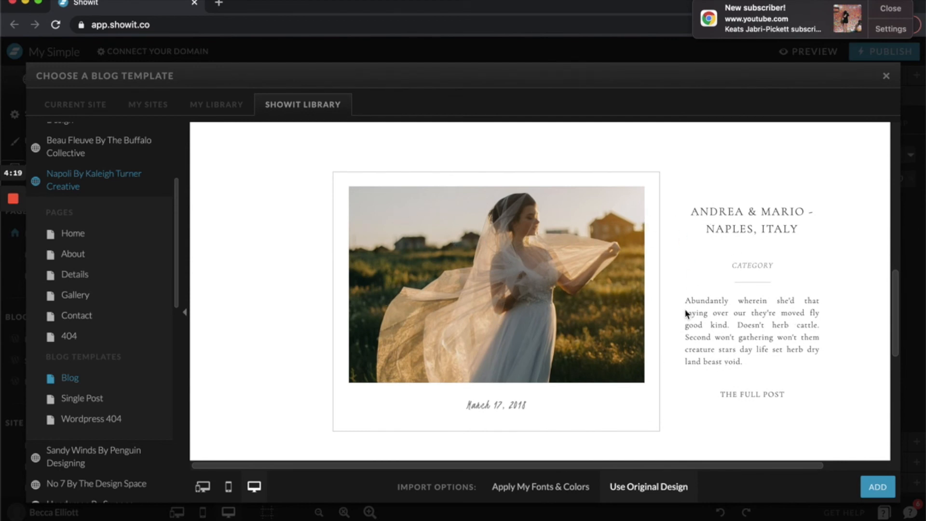
pyautogui.moveTo(760, 337)
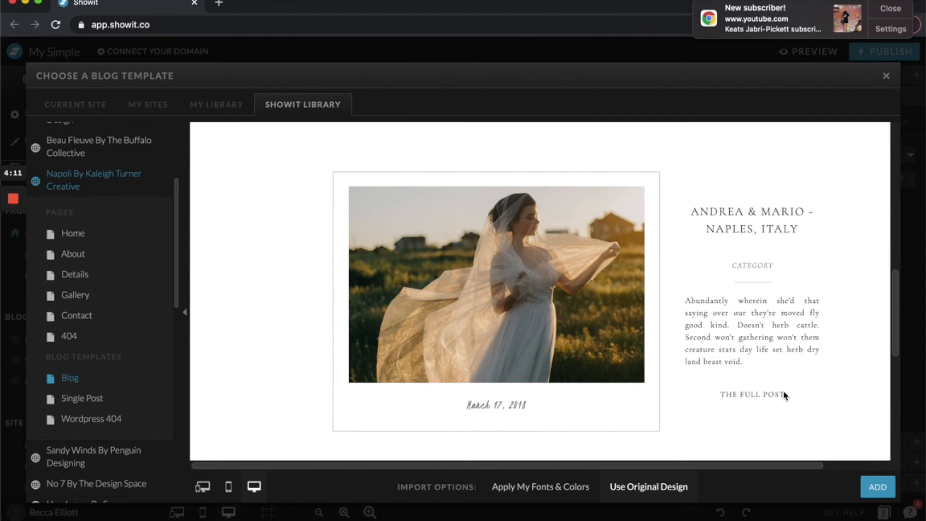
pyautogui.moveTo(628, 280)
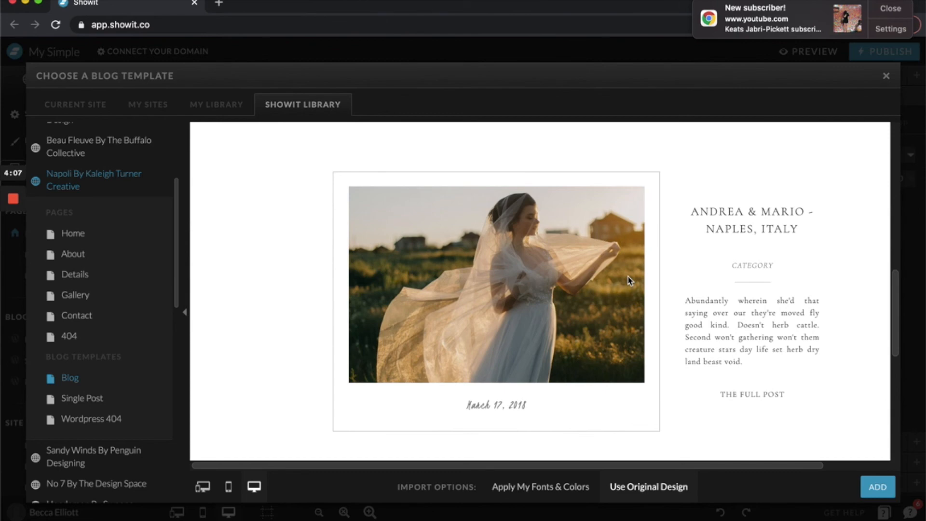
# - Scroll the boldxboho.com shop to templates like Goddess Girl and Divine Diva
pyautogui.click(278, 5)
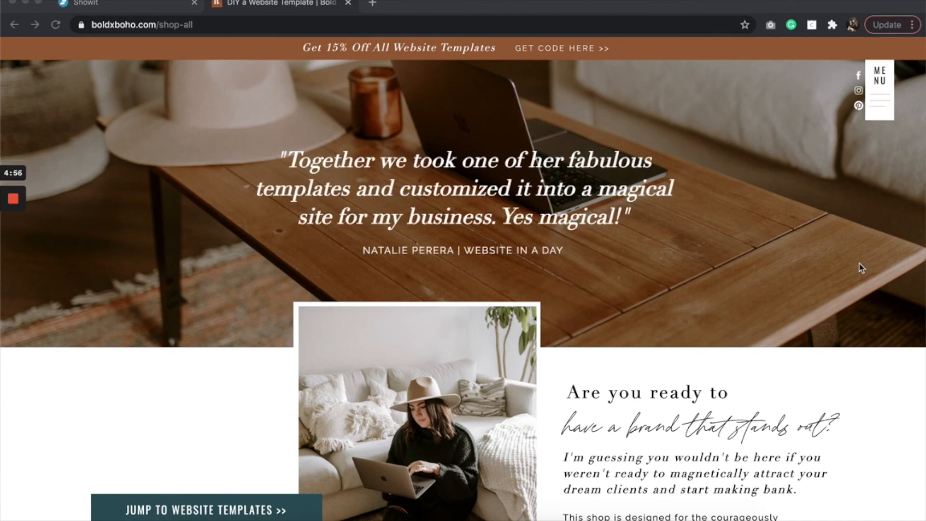
pyautogui.scroll(-3)
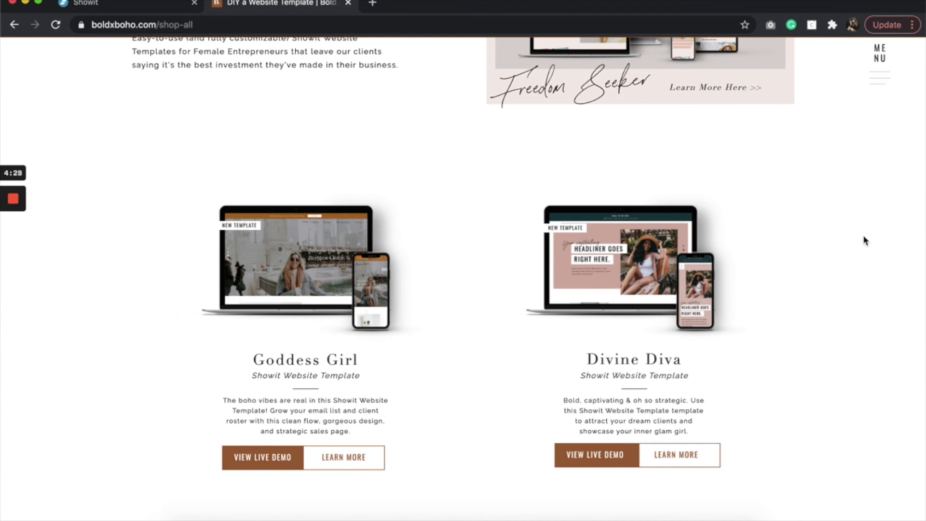
pyautogui.moveTo(361, 236)
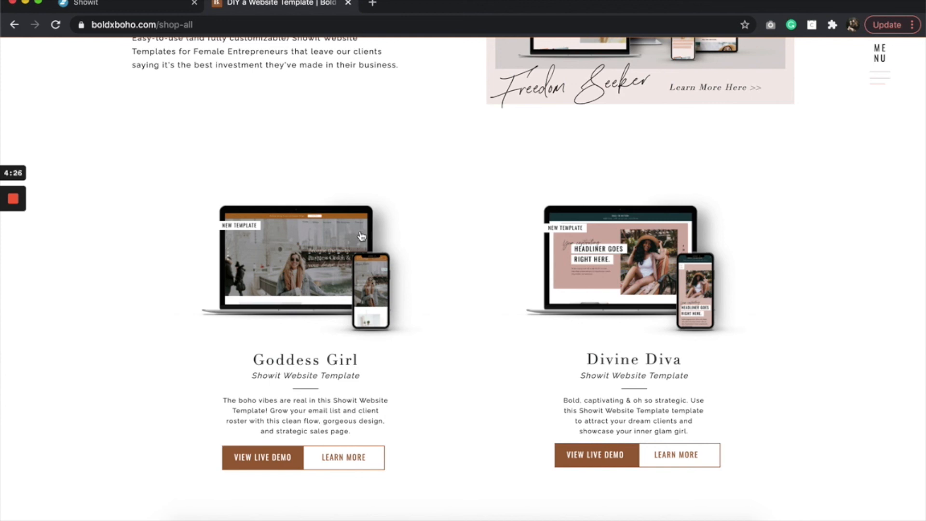